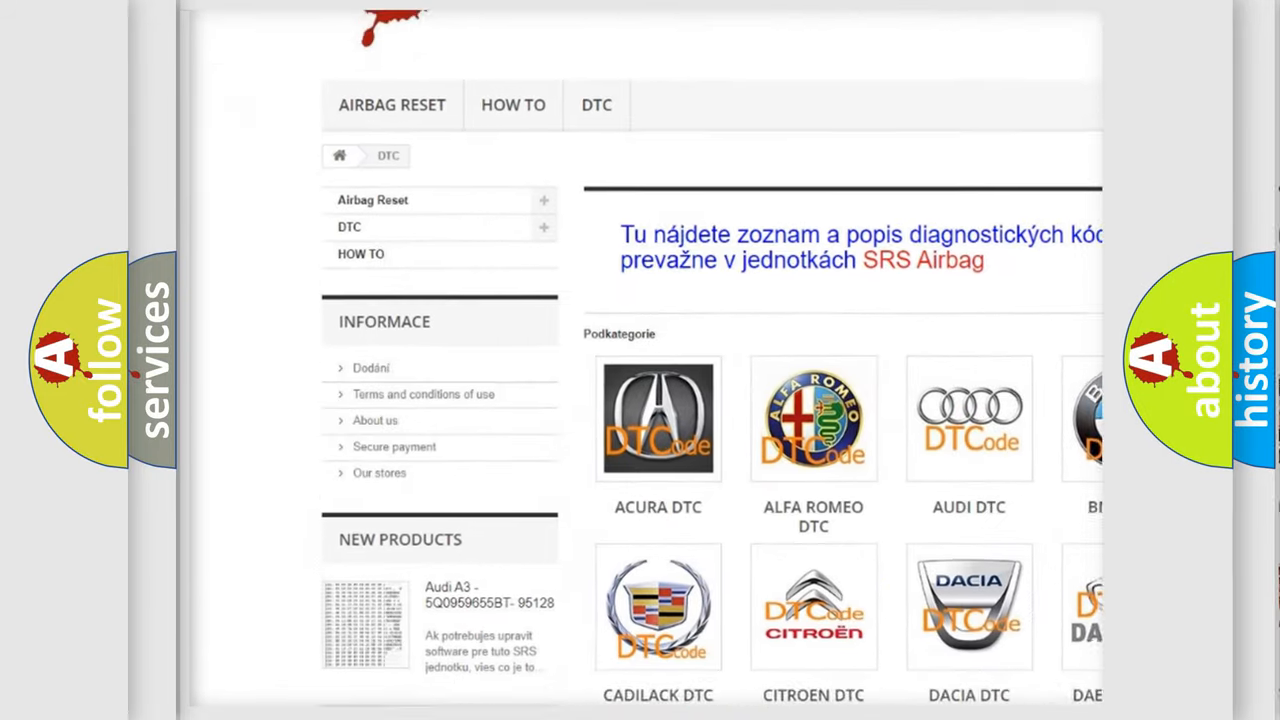
scroll("down", 3)
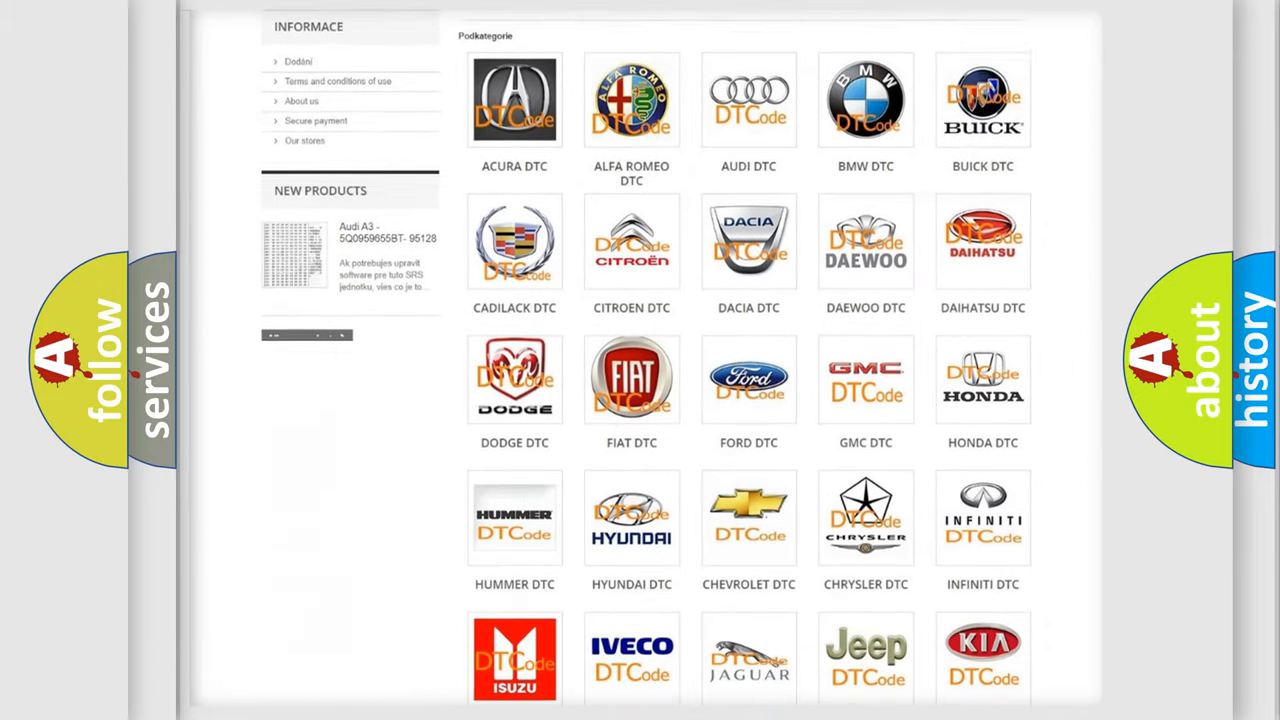
scroll("down", 3)
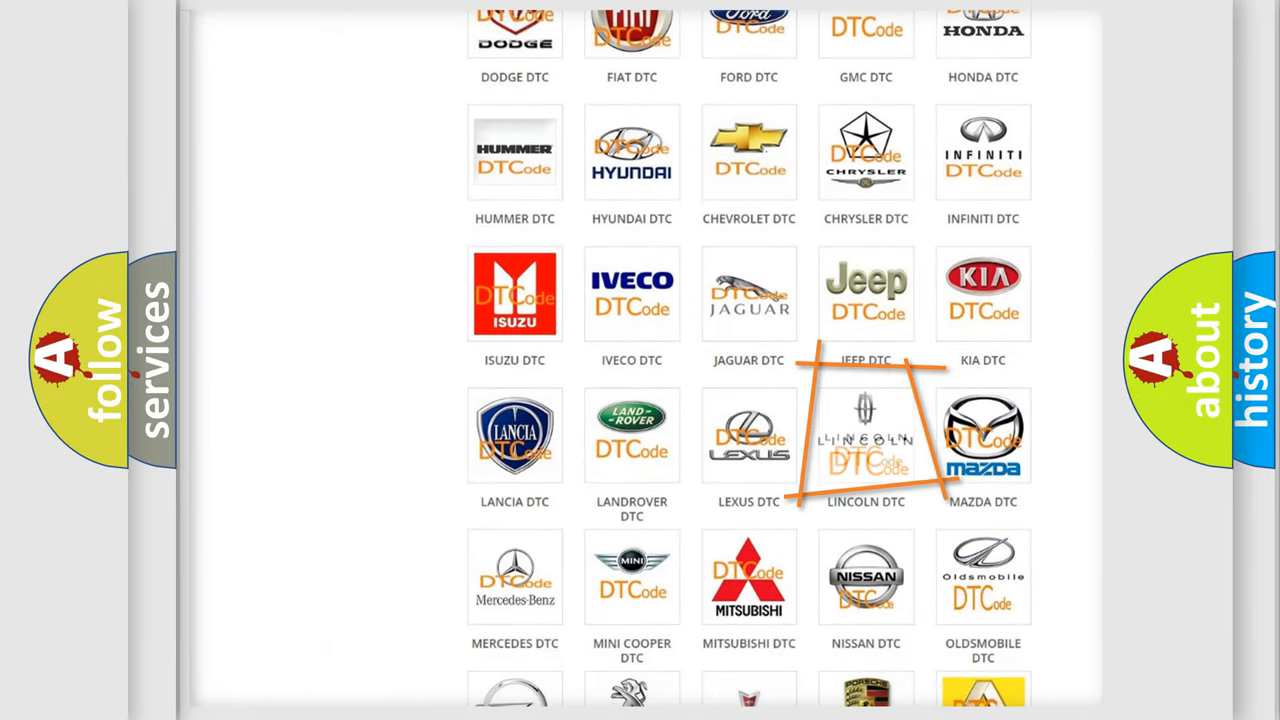